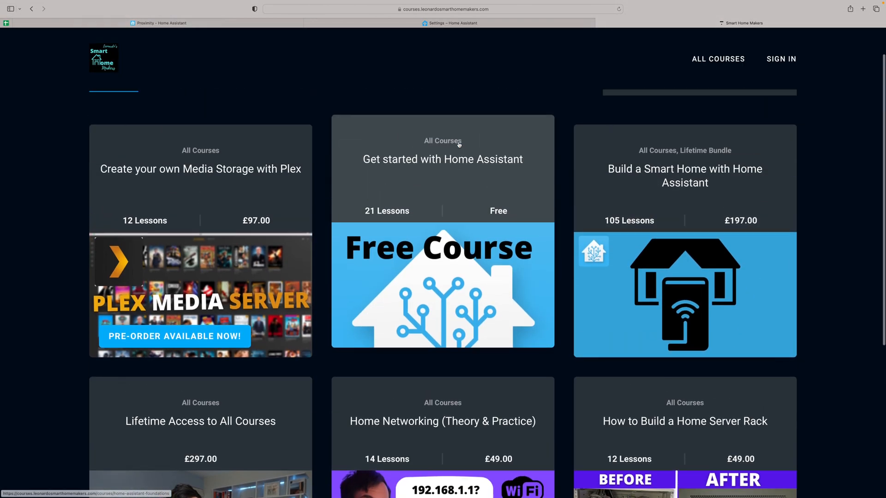
Open the 'Build a Smart Home with Home Assistant' course page from All Courses and scroll through it.
left_click(442, 420)
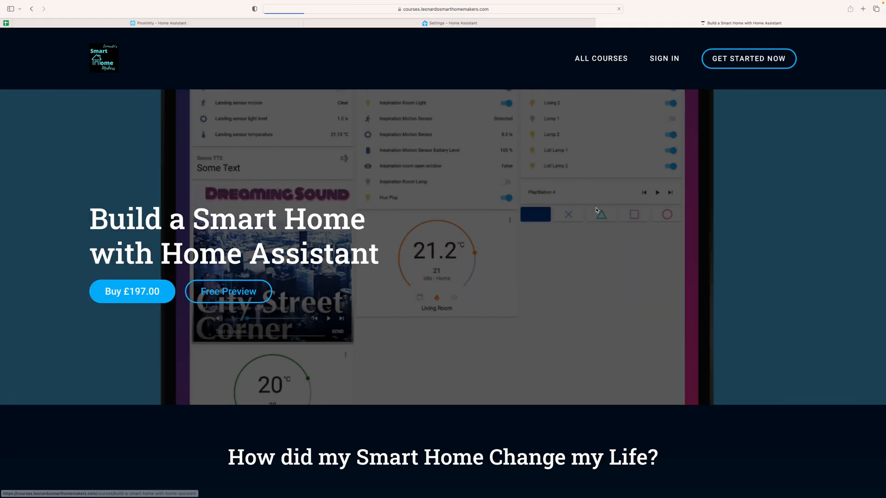
scroll("down", 3)
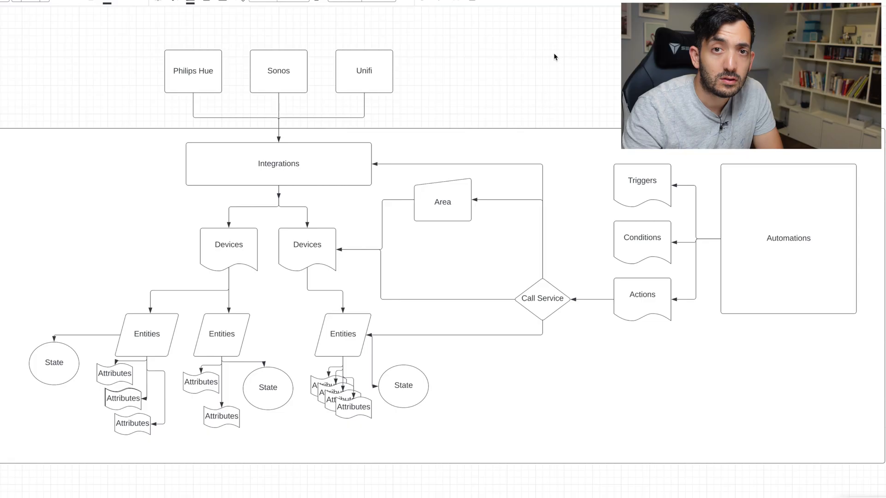
mouse_move(96, 117)
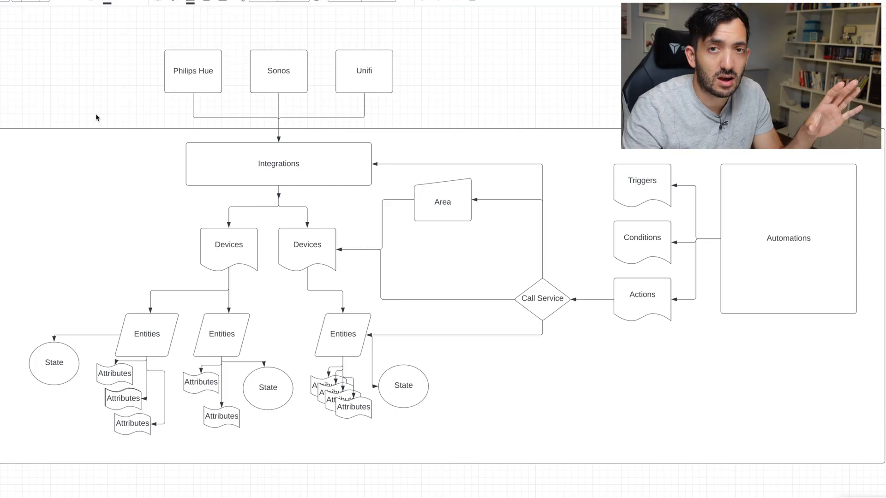
mouse_move(288, 203)
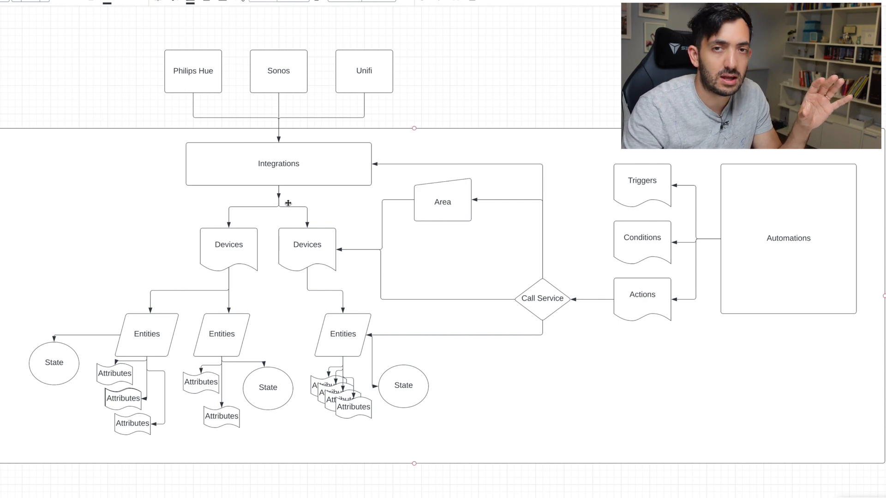
mouse_move(255, 194)
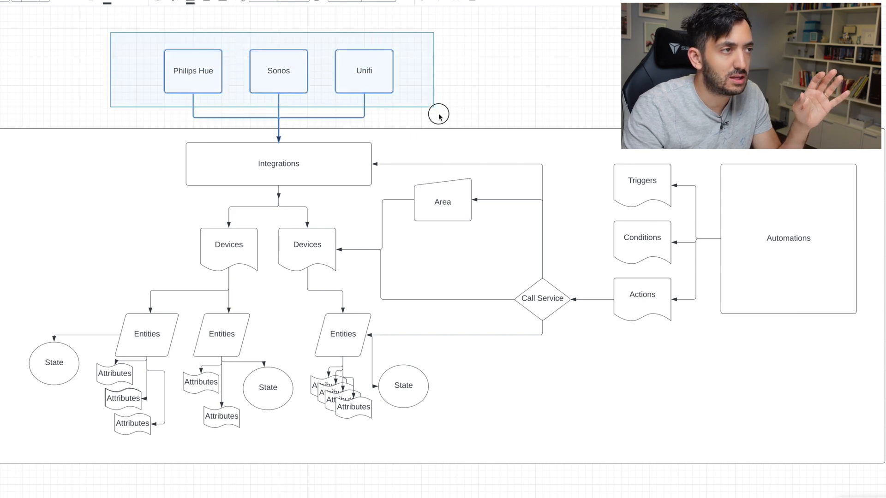
left_click(278, 70)
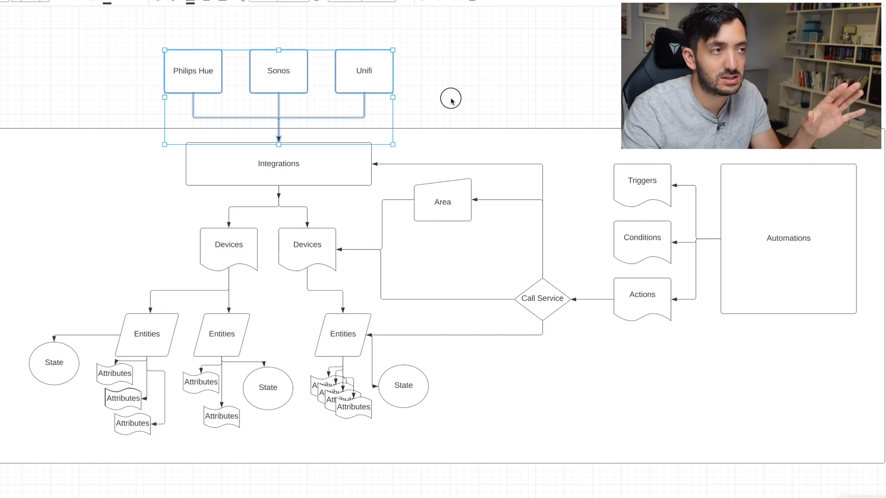
left_click(278, 71)
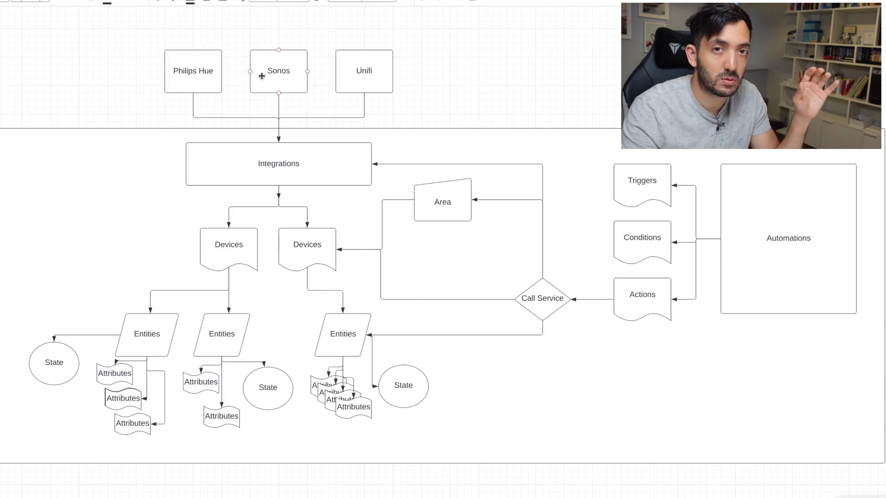
left_click(193, 71)
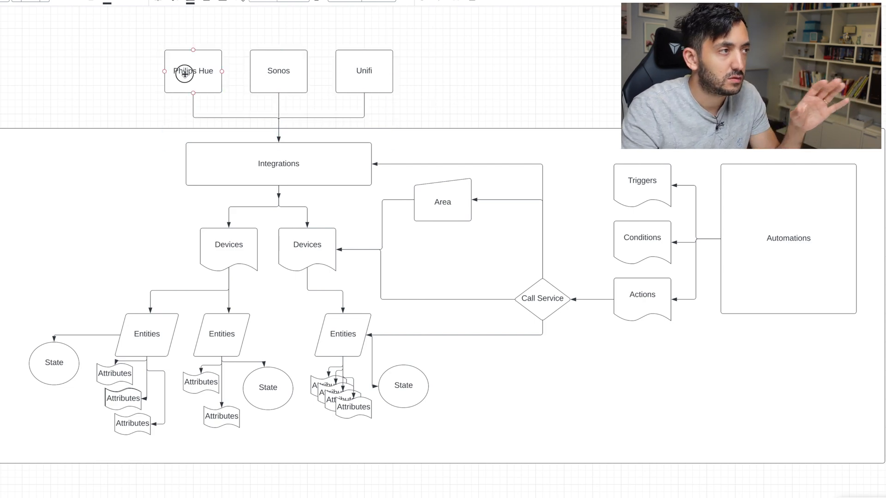
left_click(278, 71)
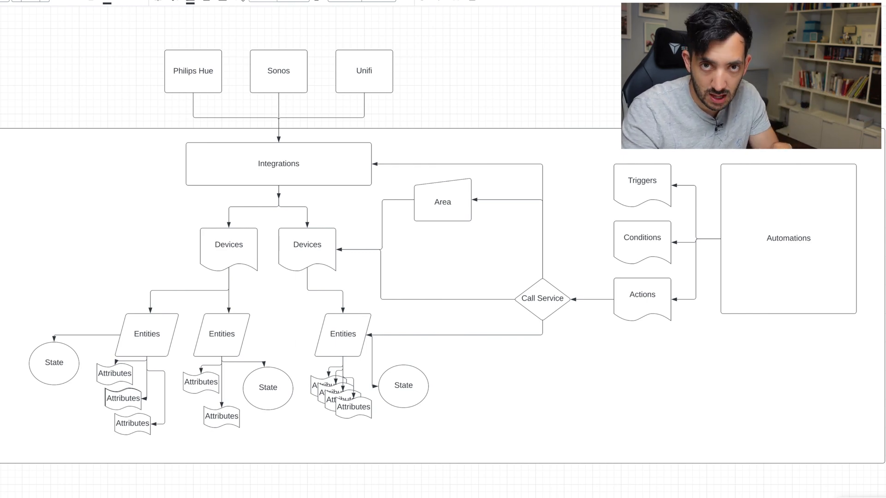
left_click(277, 163)
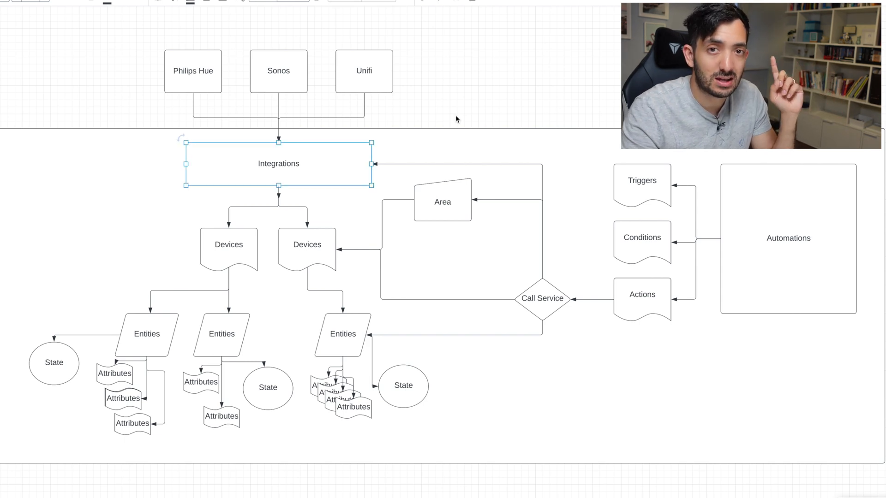
mouse_move(299, 167)
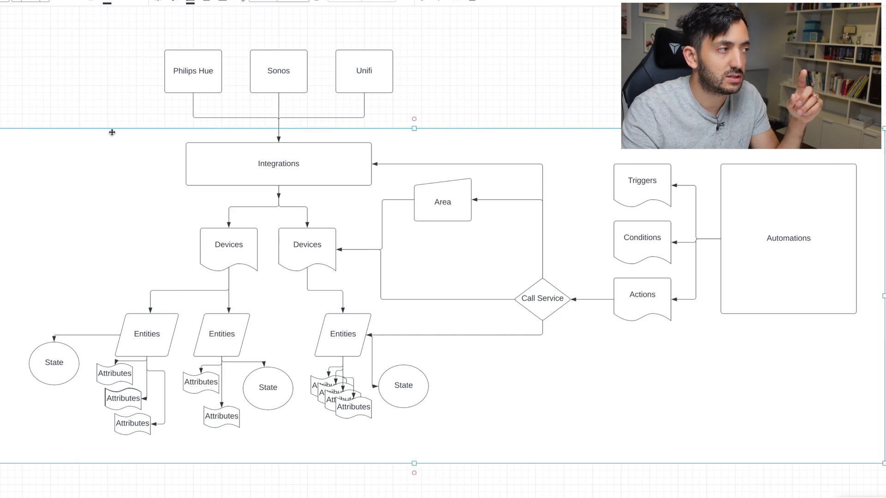
mouse_move(324, 83)
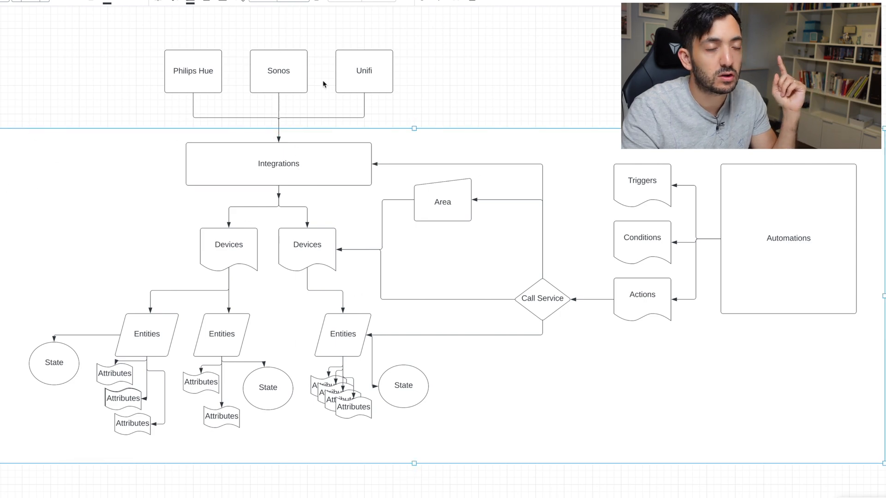
left_click(193, 71)
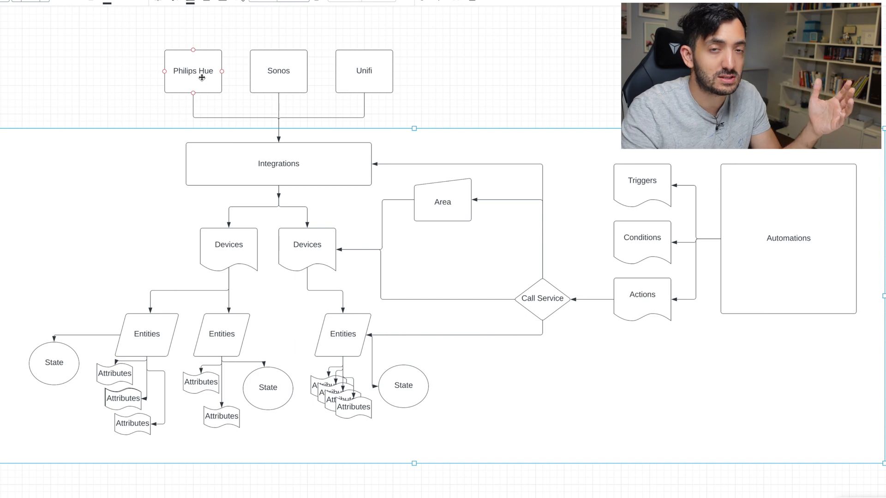
left_click(193, 71)
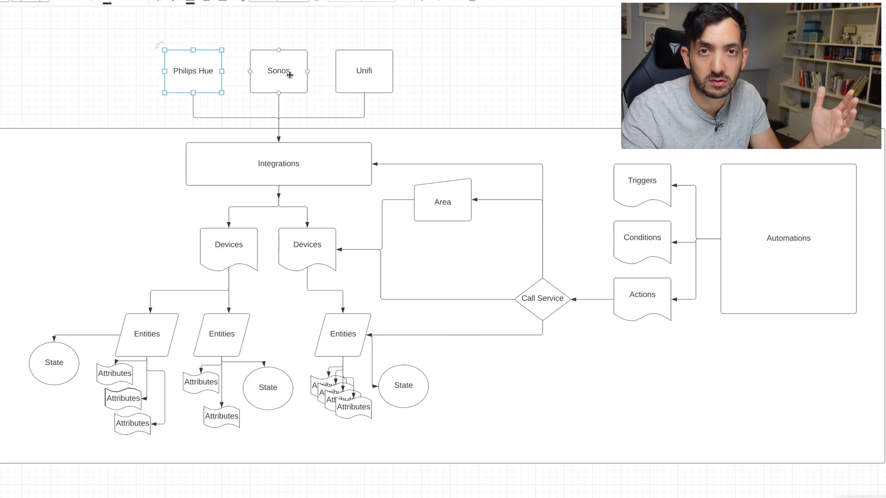
left_click(277, 163)
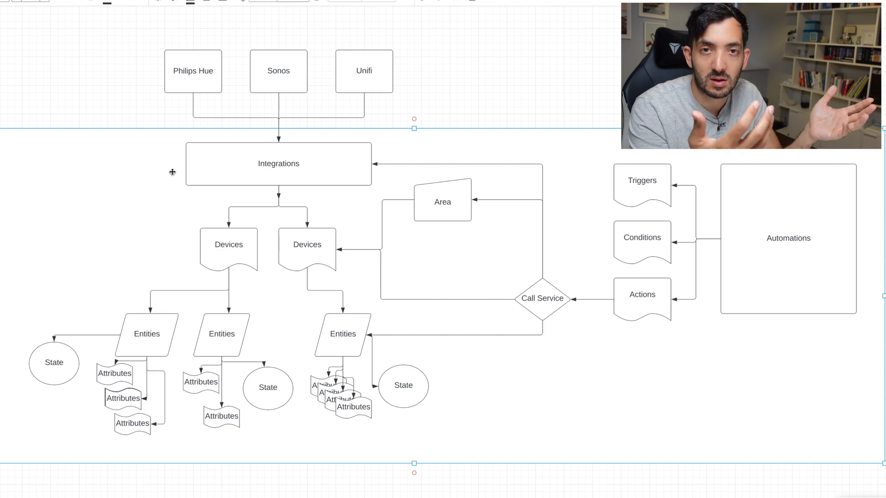
left_click(278, 163)
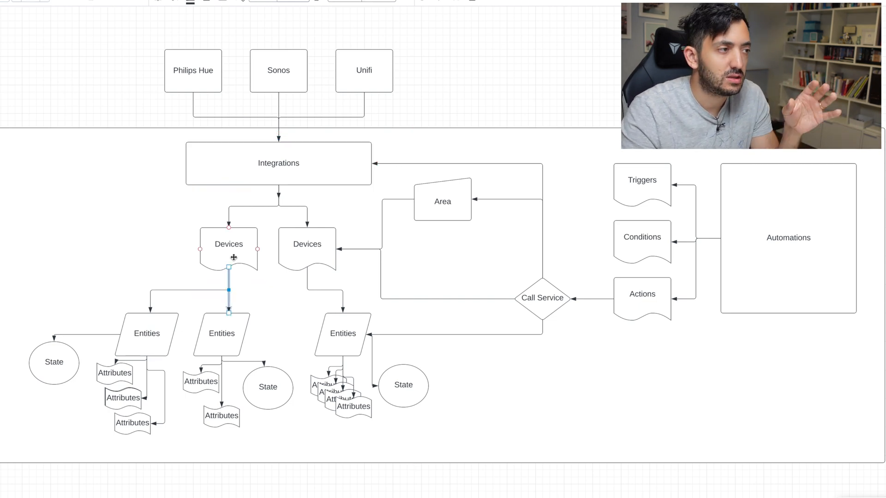
left_click(228, 244)
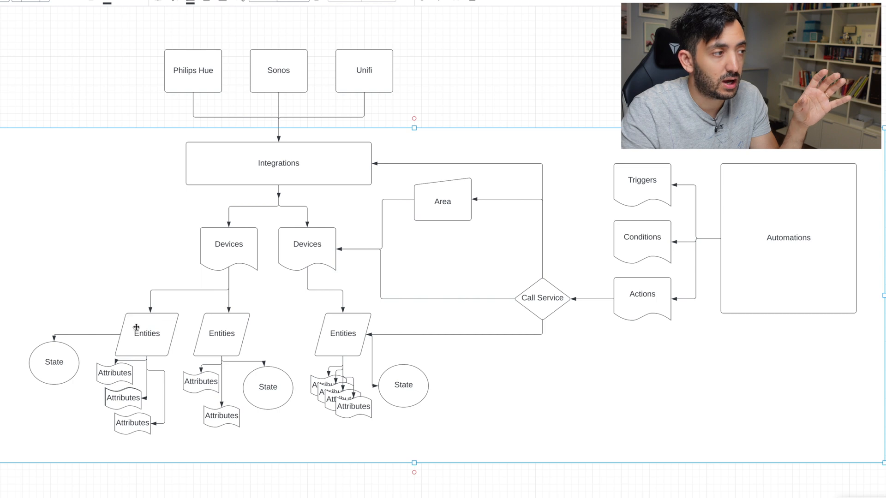
left_click(147, 333)
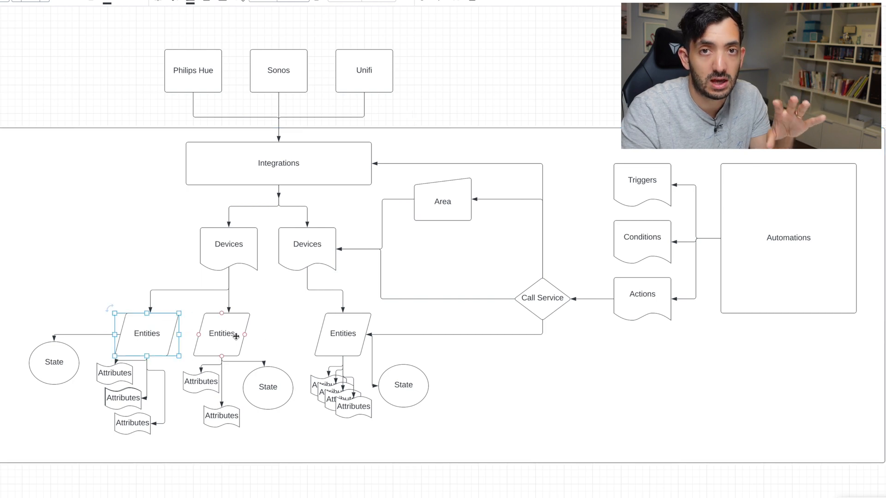
left_click(228, 244)
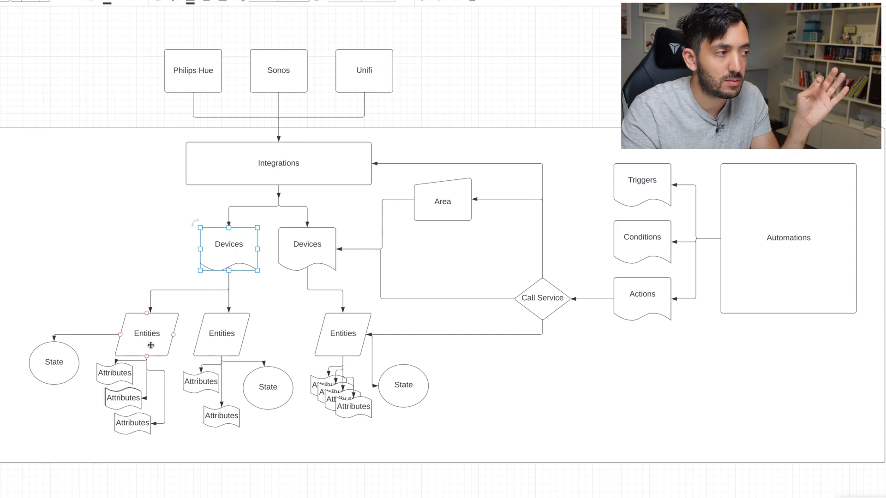
left_click(147, 333)
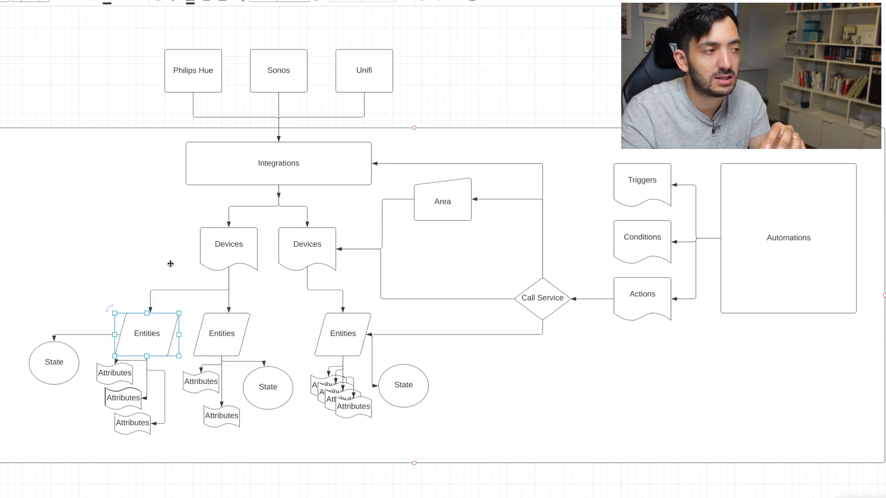
mouse_move(265, 283)
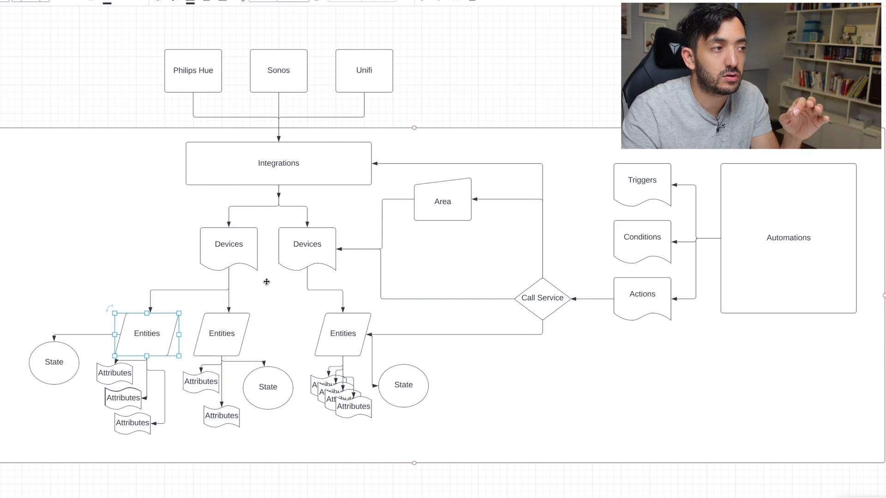
left_click(306, 244)
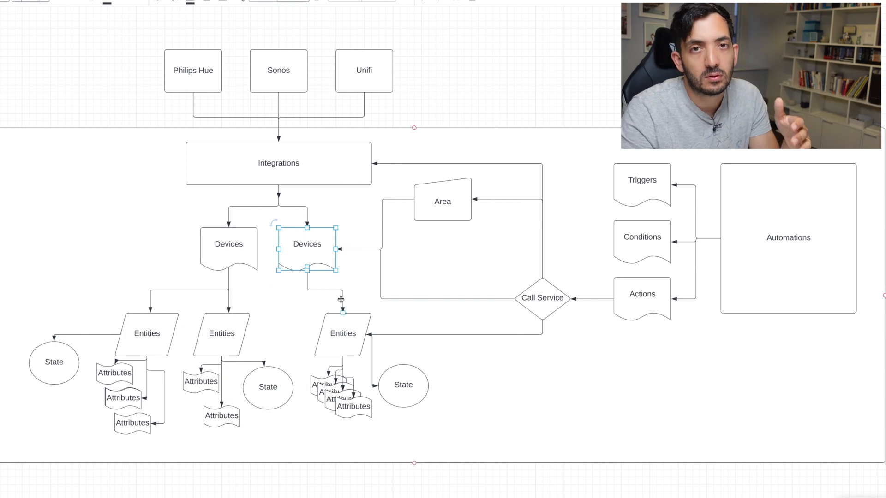
mouse_move(341, 299)
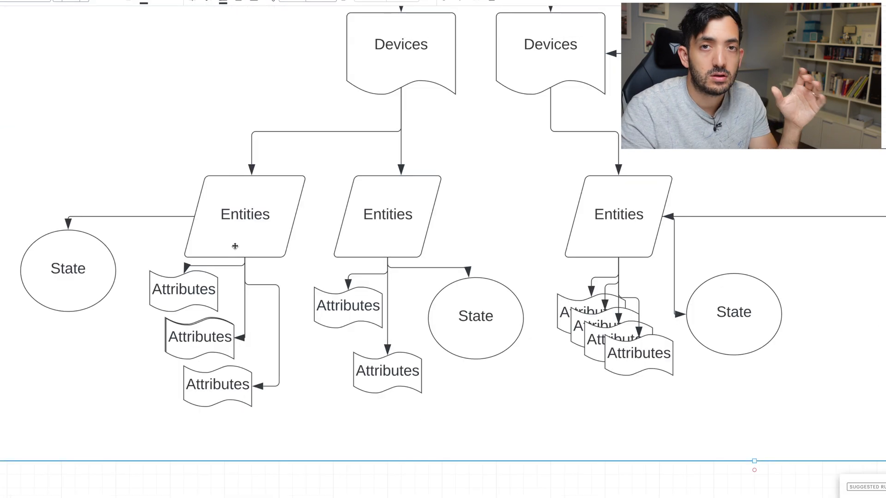
mouse_move(78, 256)
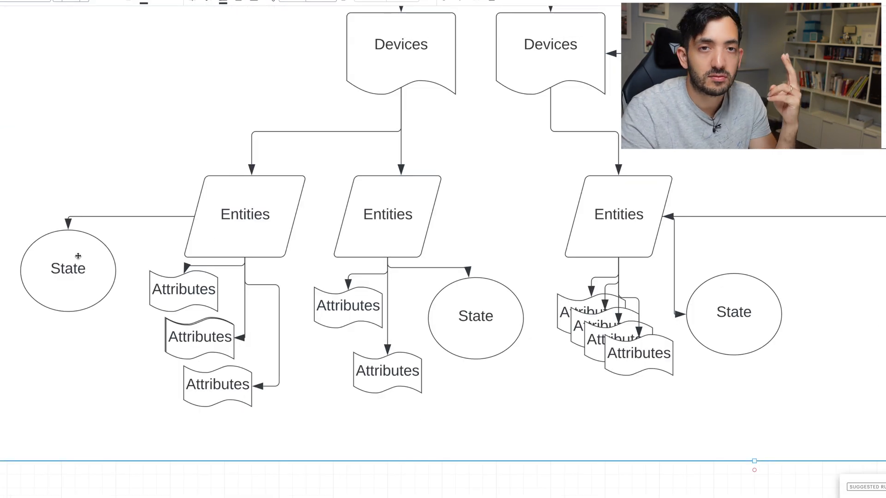
left_click(67, 268)
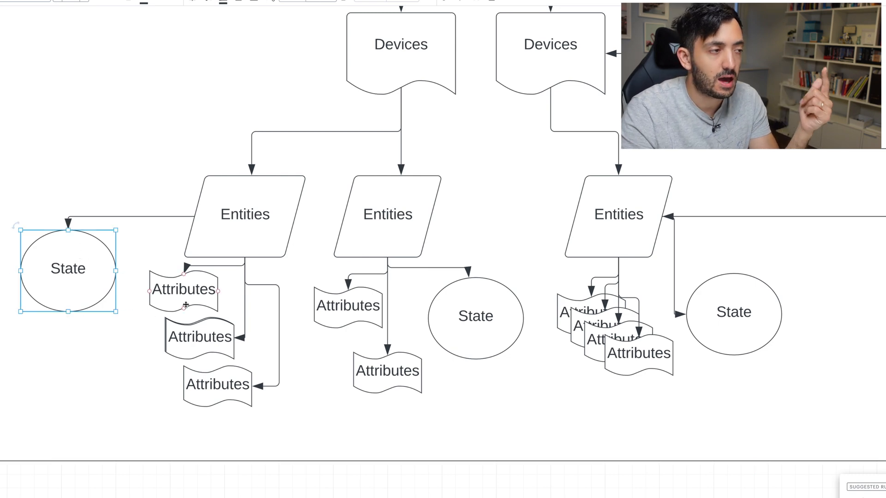
left_click(387, 213)
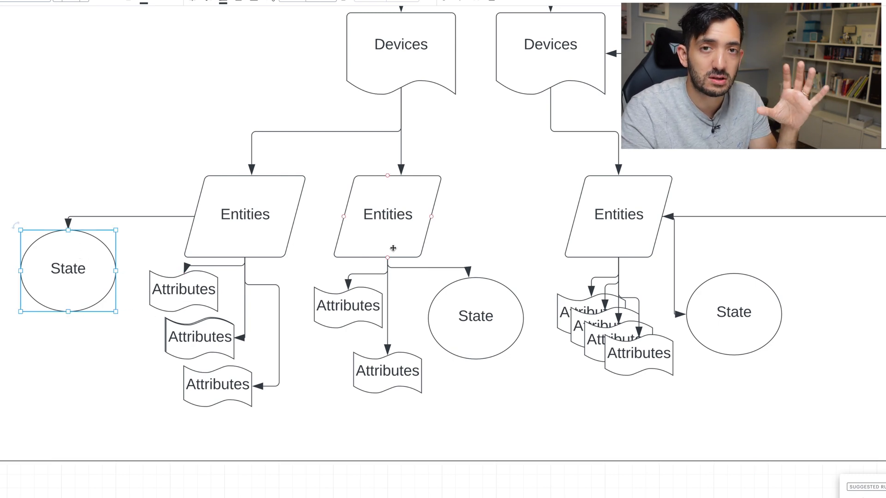
left_click(245, 214)
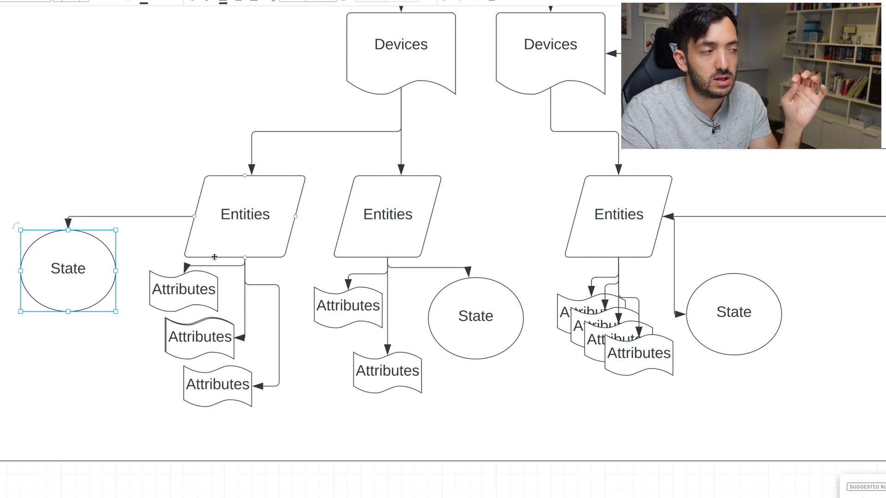
left_click(245, 214)
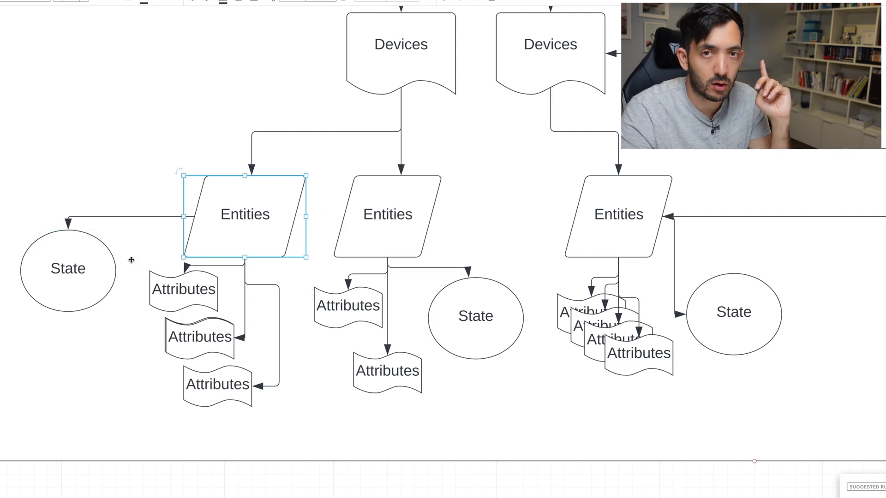
left_click(68, 269)
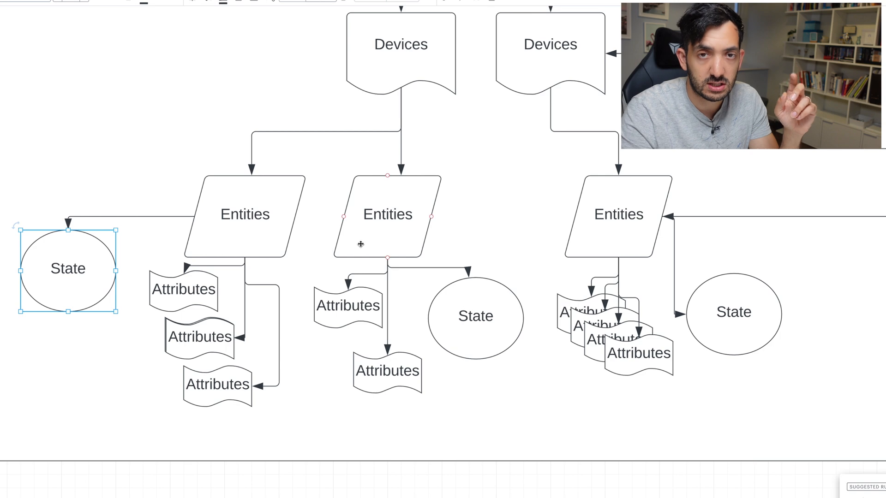
left_click(387, 215)
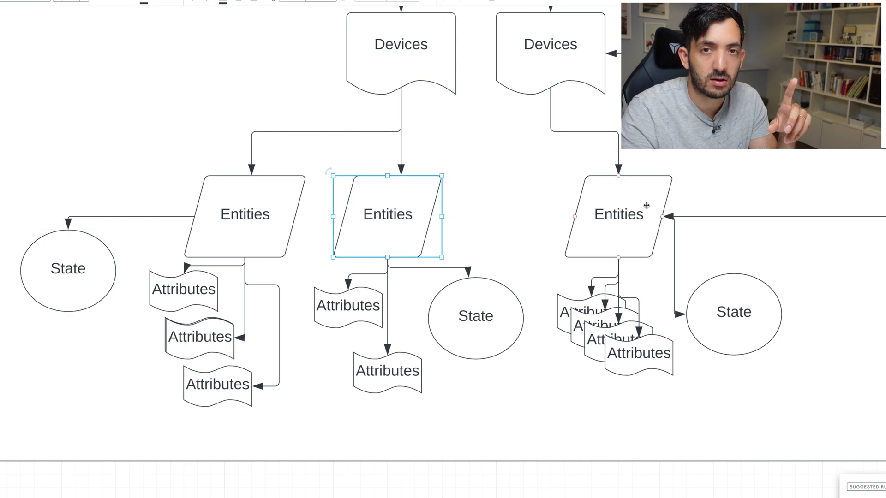
left_click(183, 289)
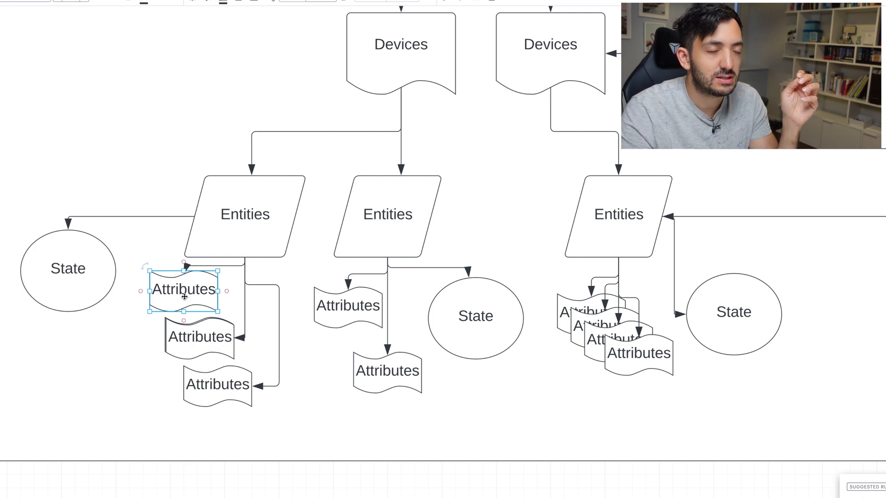
left_click(68, 269)
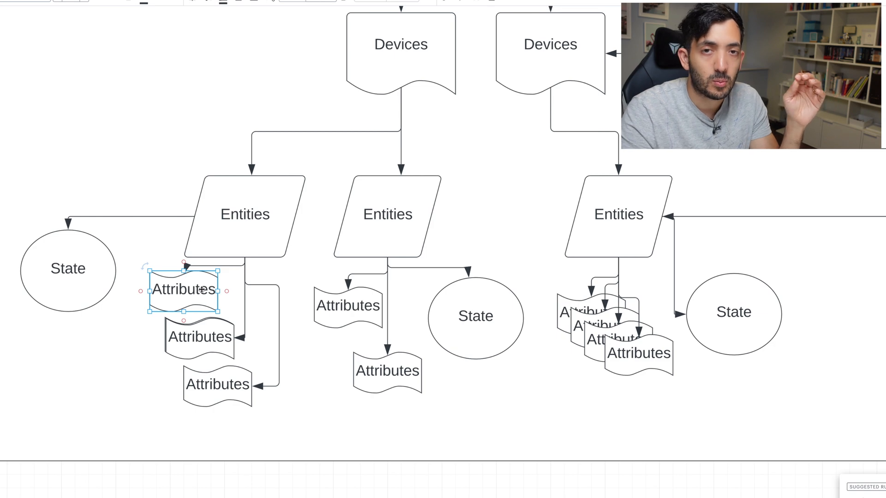
scroll("down", 3)
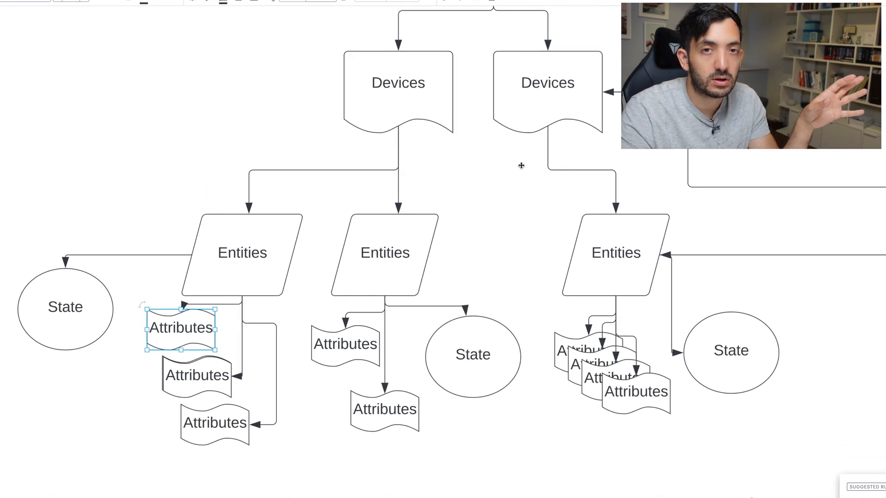
left_click(64, 307)
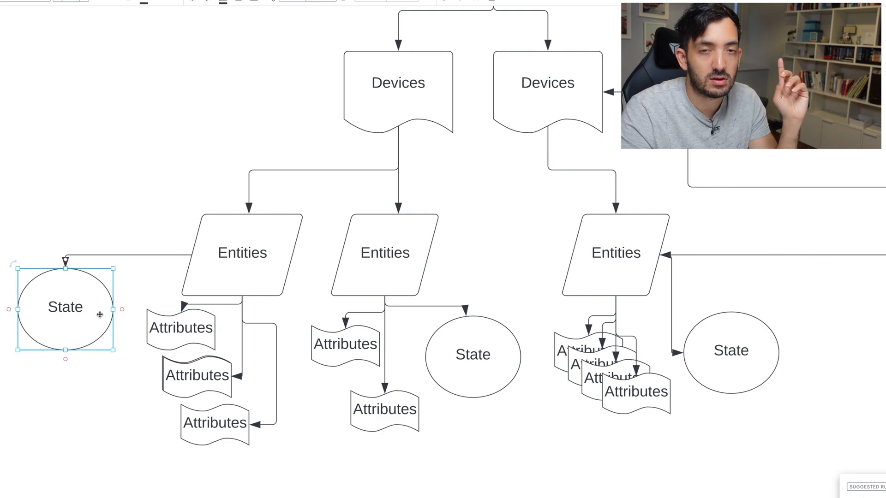
mouse_move(152, 275)
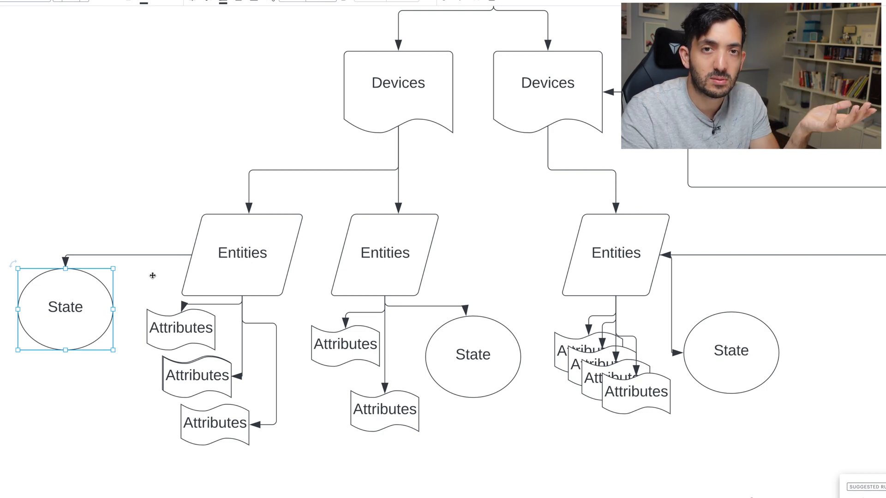
mouse_move(149, 277)
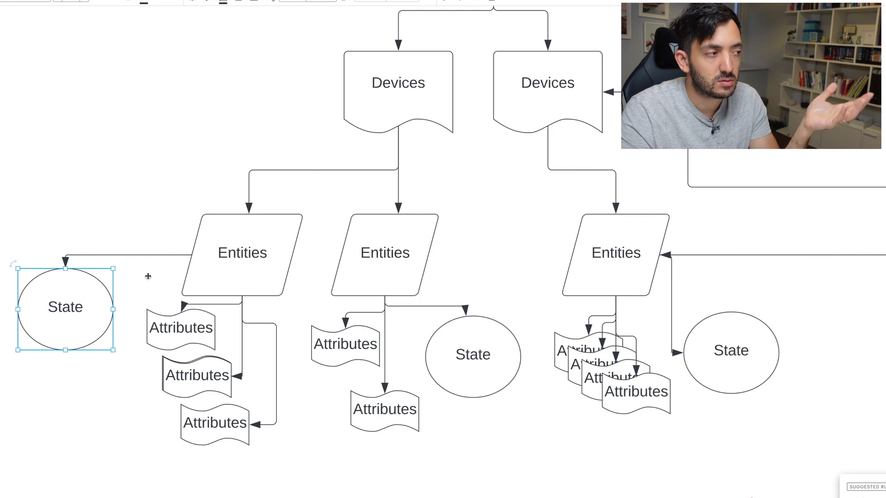
left_click(148, 277)
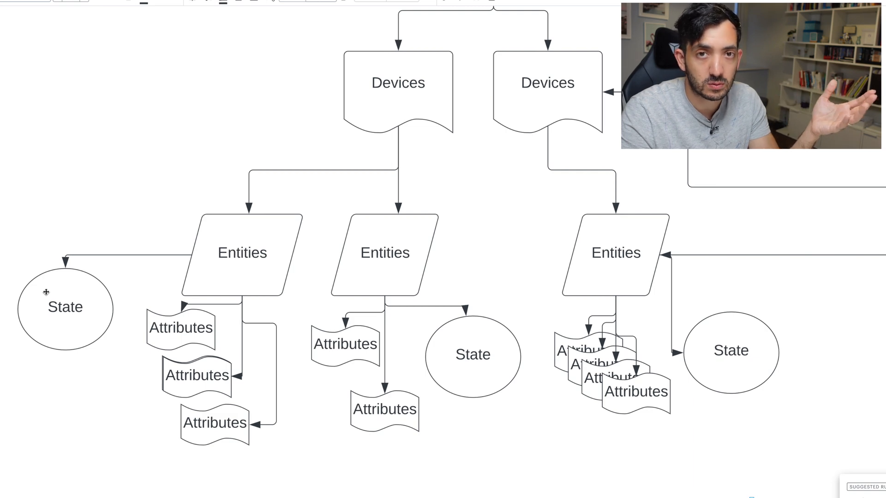
left_click(181, 328)
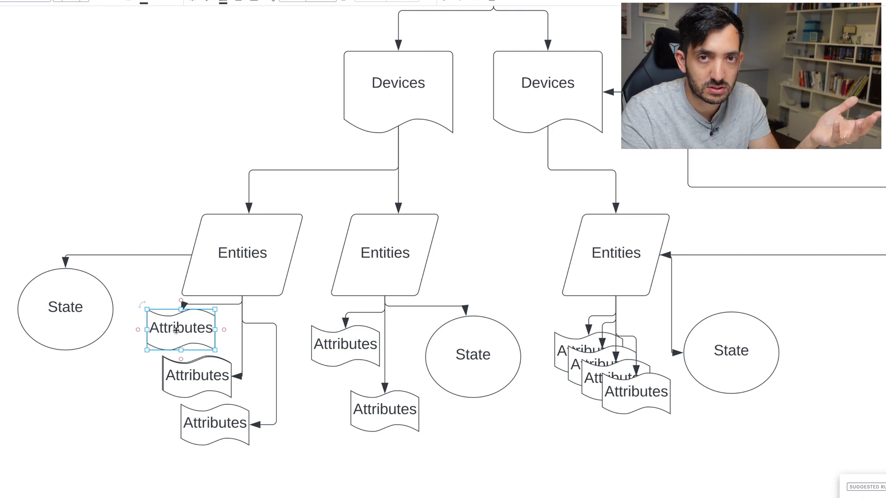
left_click(242, 253)
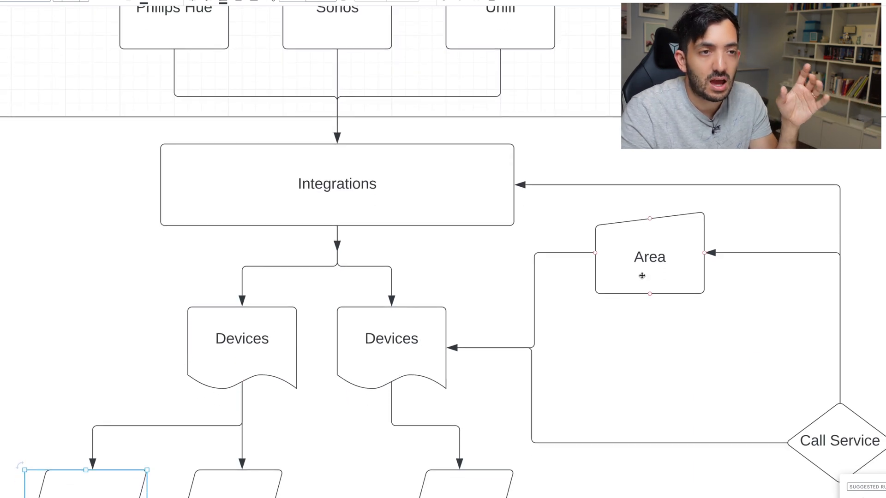
left_click(649, 256)
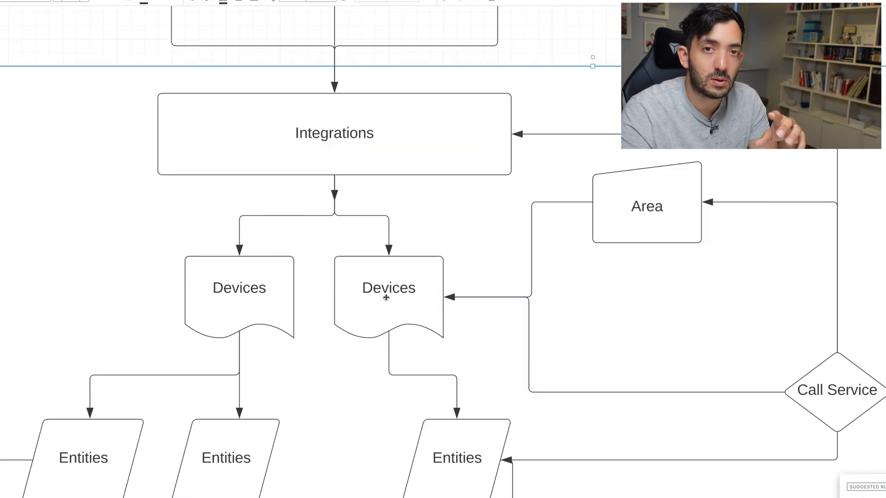
left_click(335, 133)
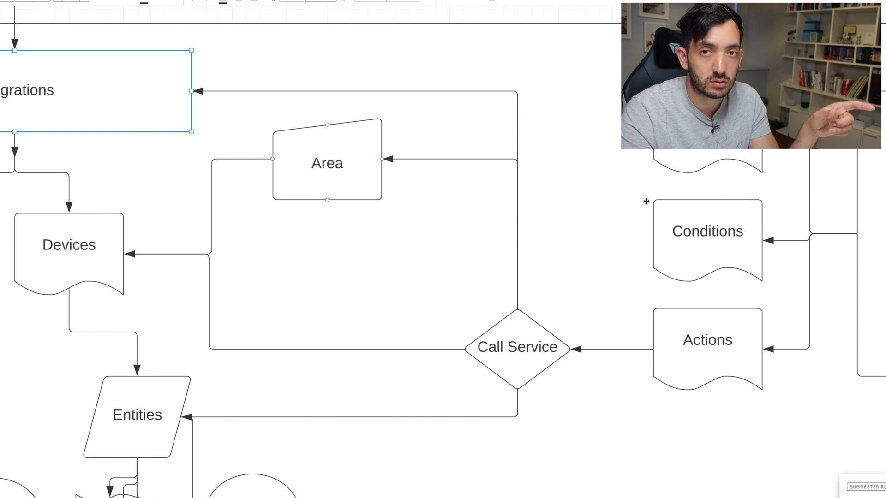
scroll("right", 3)
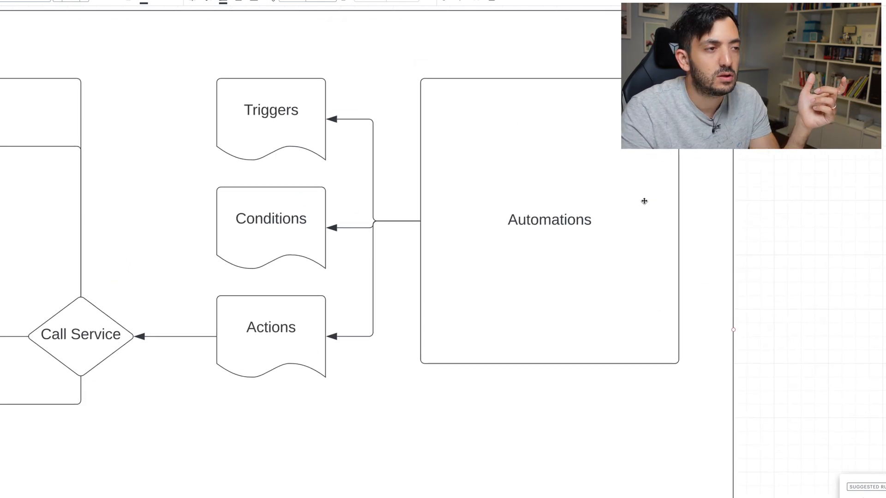
left_click(549, 220)
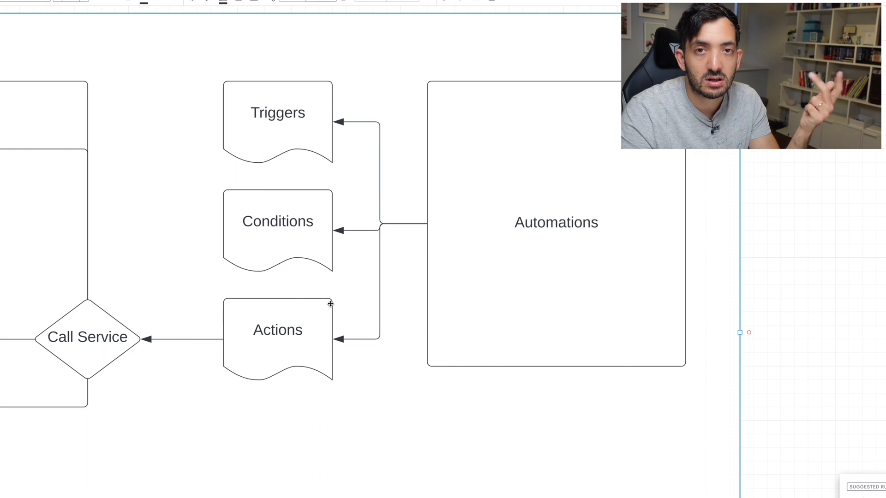
mouse_move(328, 217)
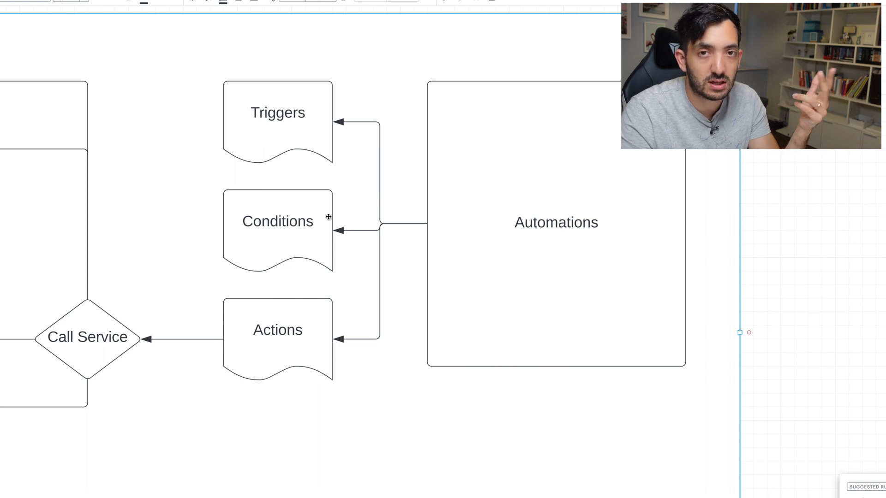
left_click(277, 112)
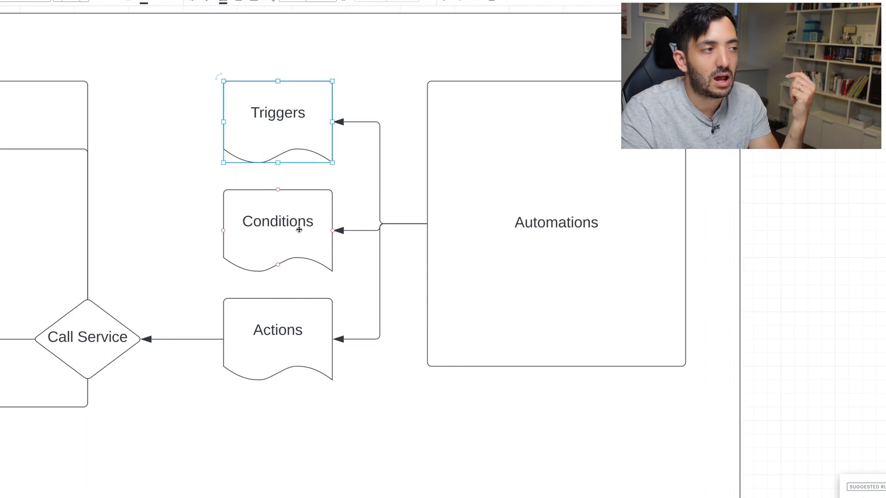
left_click(277, 221)
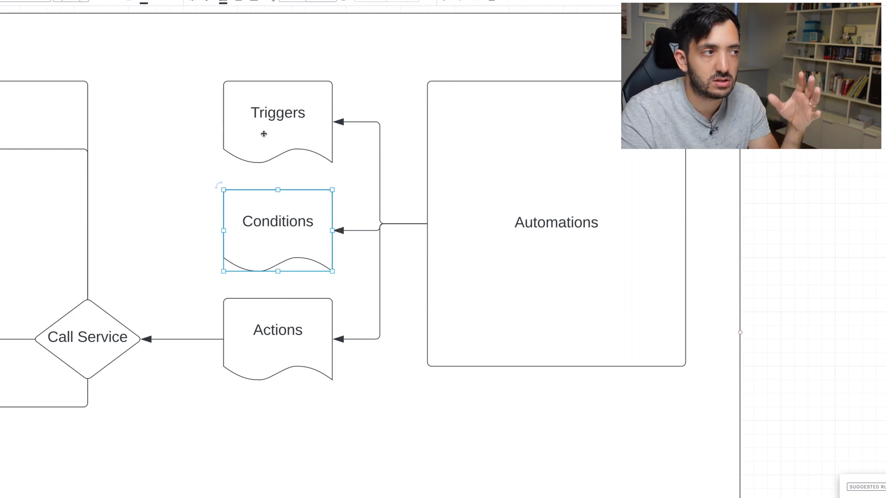
left_click(277, 112)
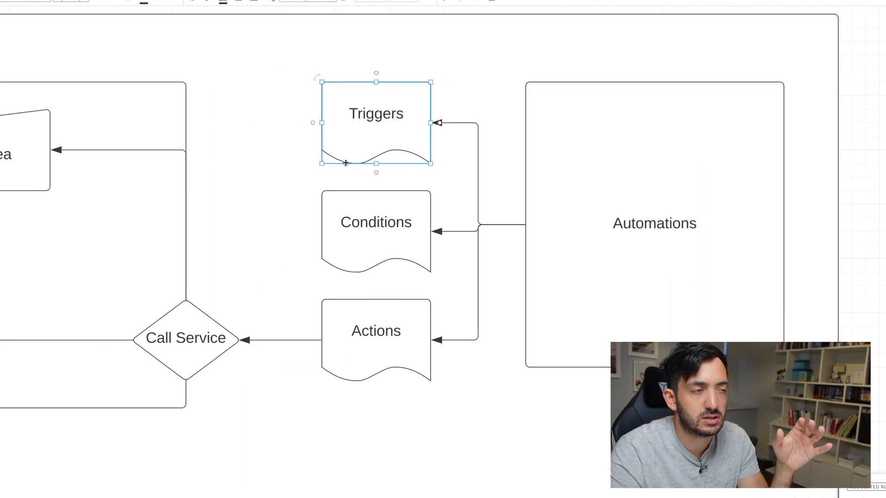
mouse_move(284, 222)
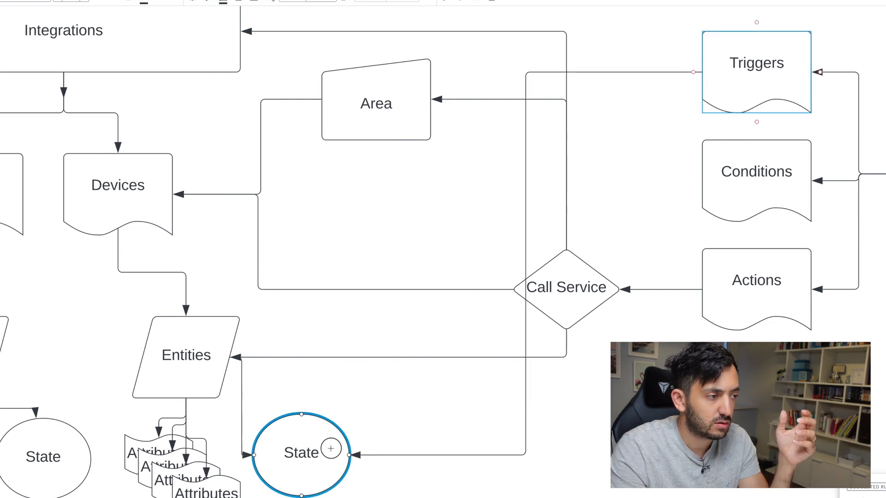
left_click(480, 344)
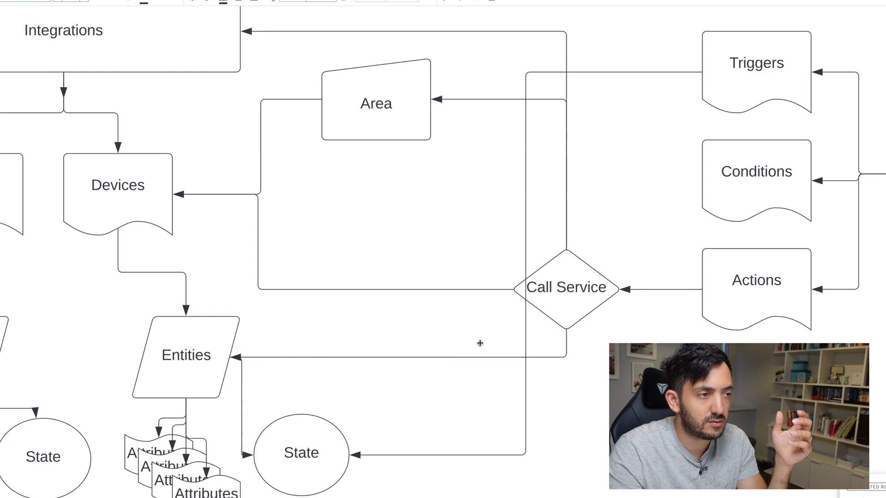
left_click(528, 268)
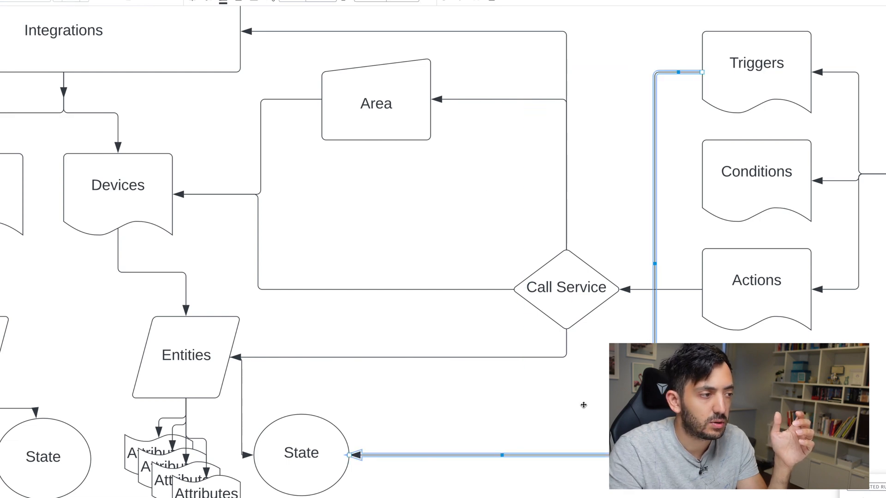
scroll("down", 3)
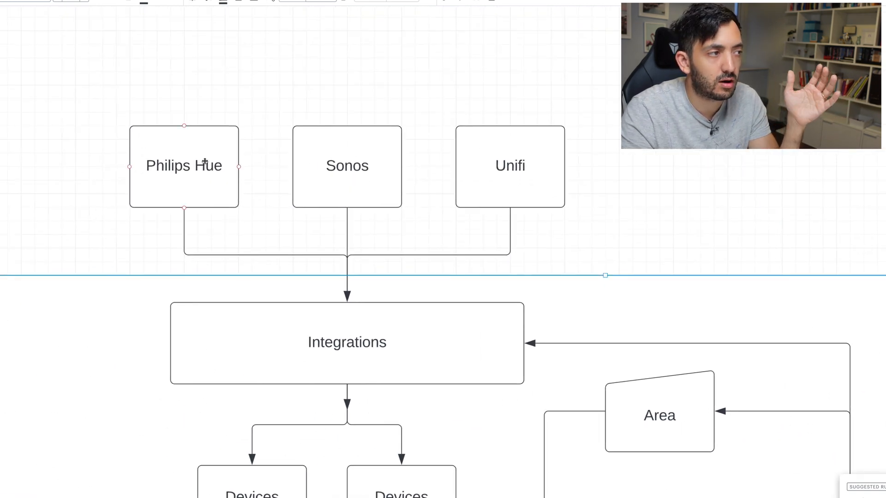
left_click(347, 166)
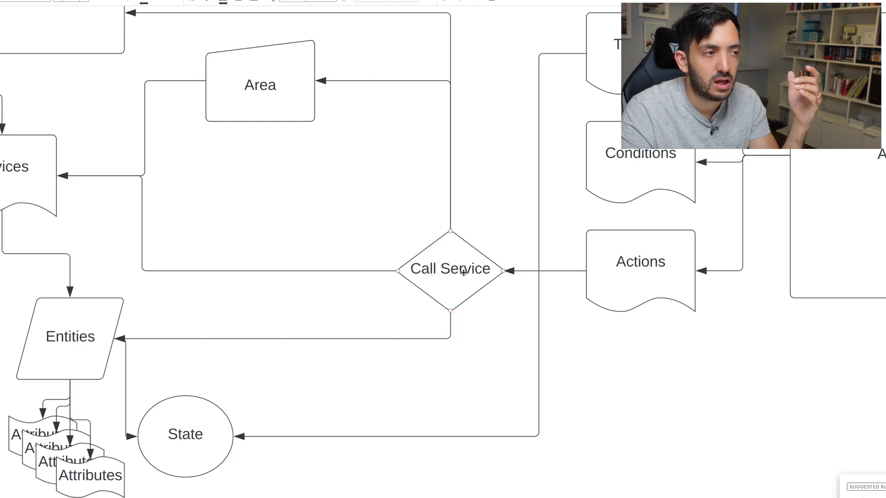
left_click(450, 269)
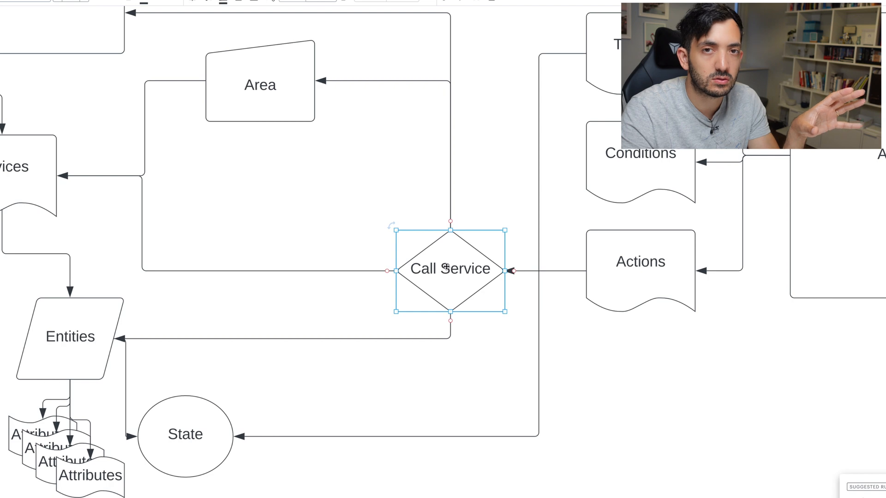
mouse_move(505, 290)
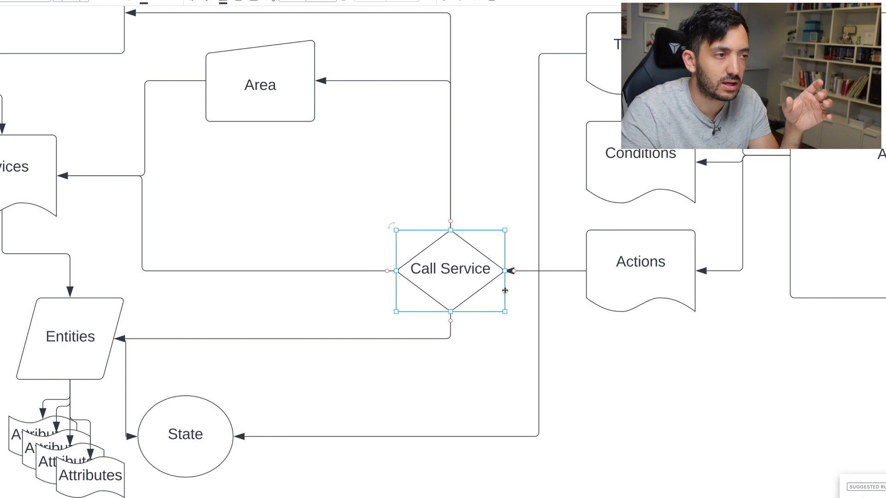
mouse_move(597, 320)
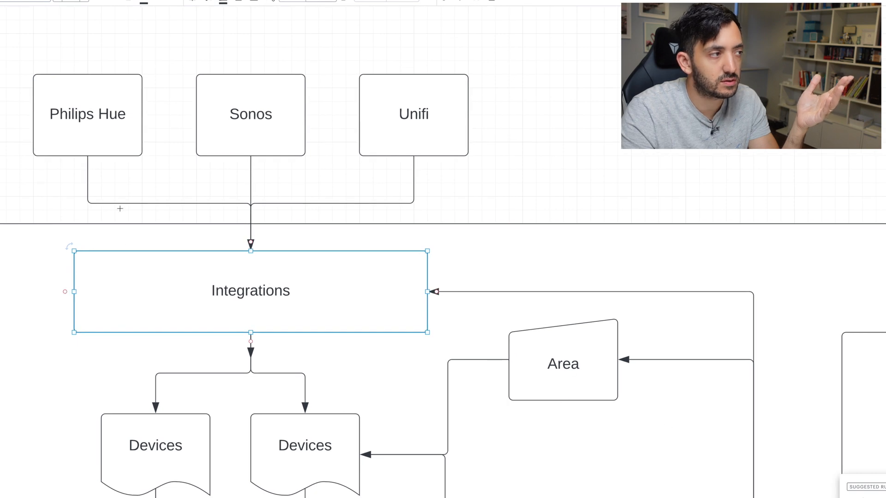
left_click(413, 113)
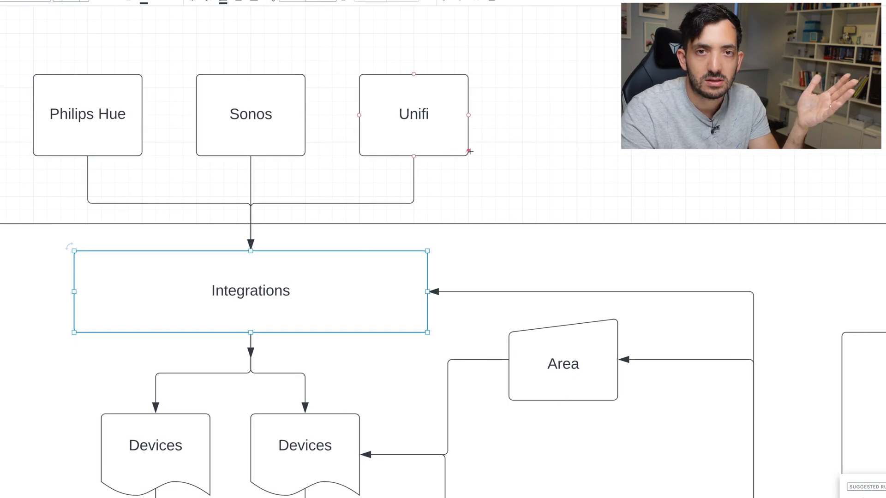
scroll("down", 3)
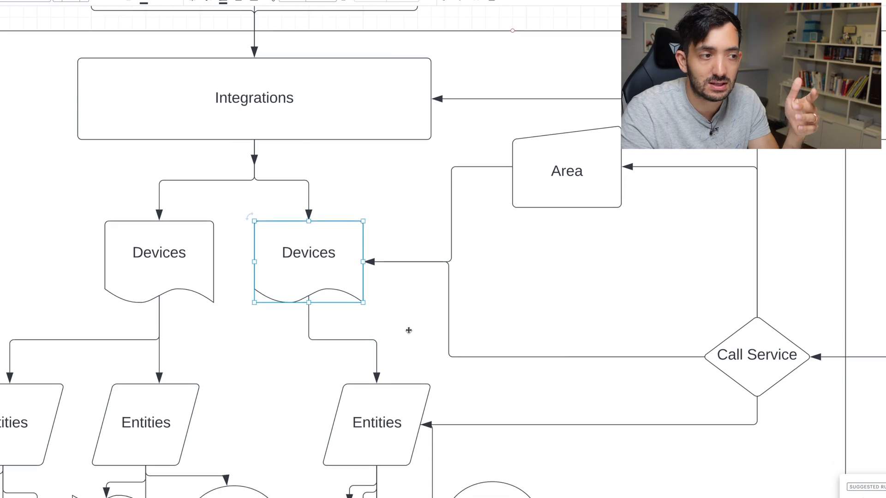
scroll("down", 3)
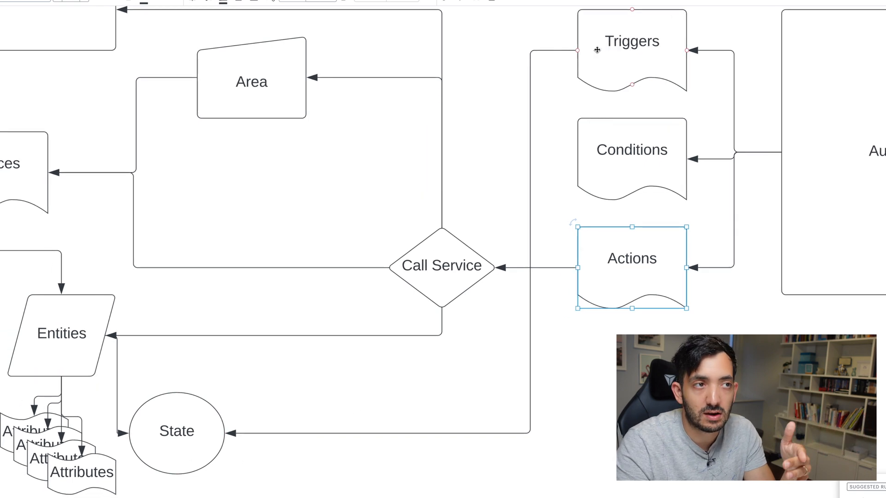
left_click(627, 45)
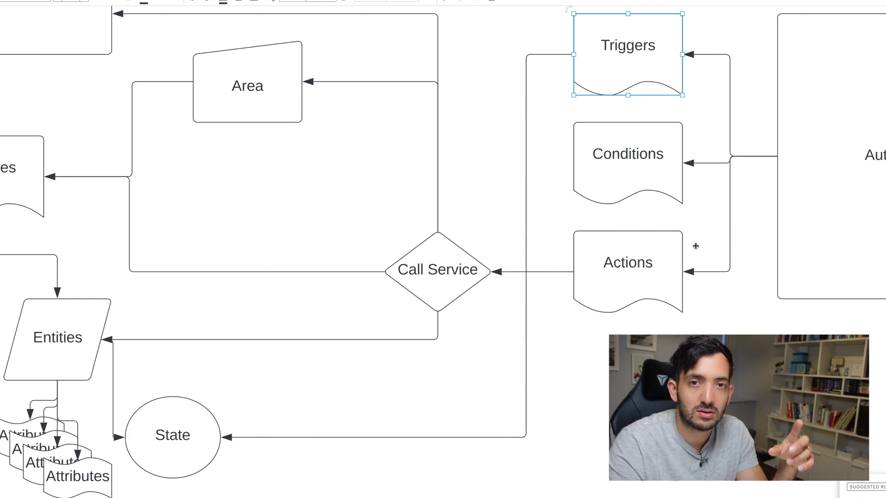
left_click(437, 270)
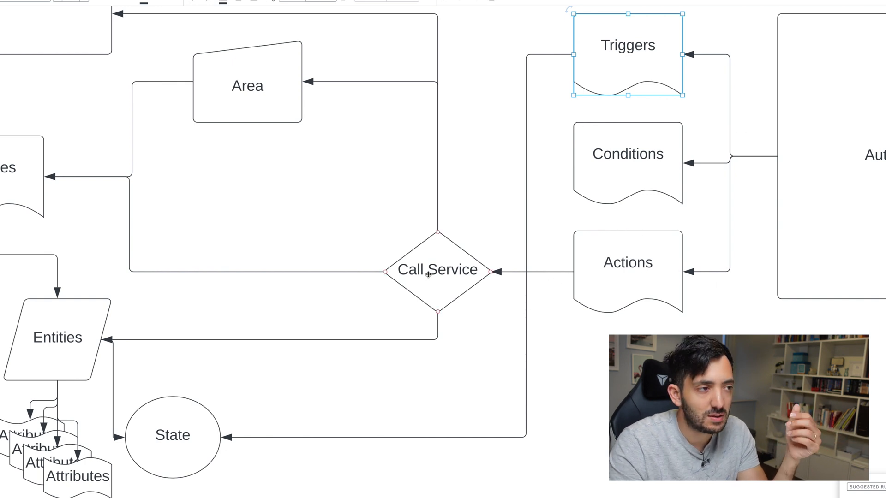